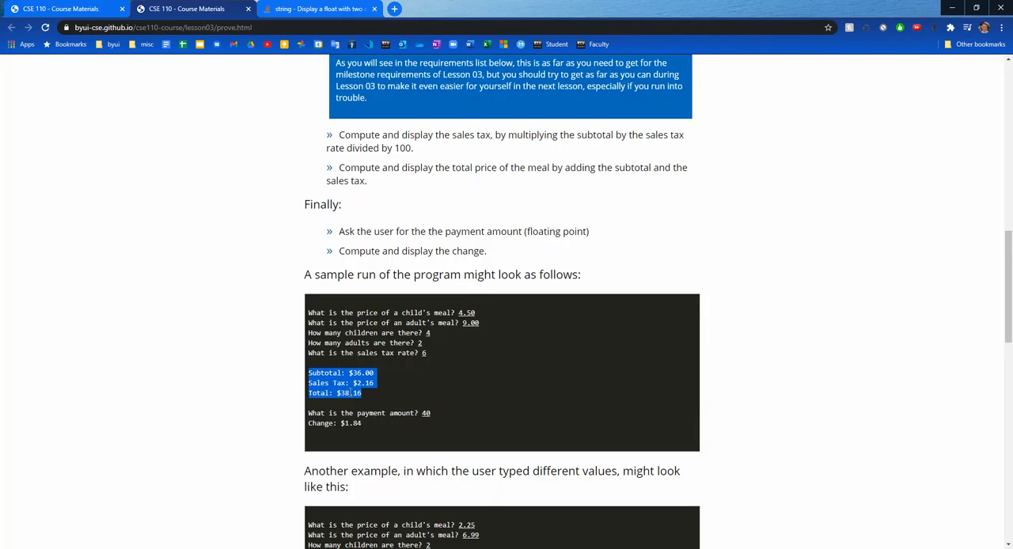
mouse_move(374, 397)
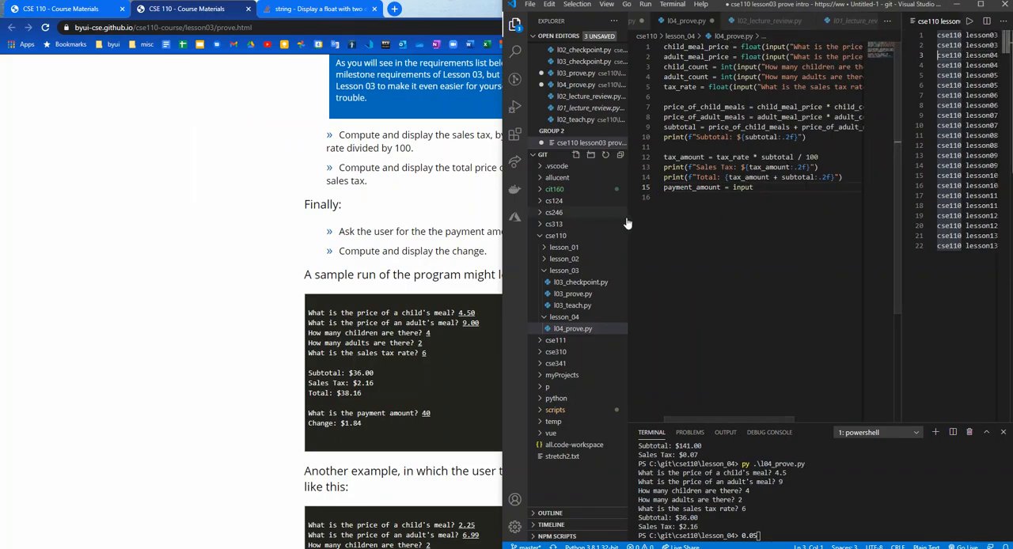
Read the payment amount as a float with a 'What is the...' prompt.
left_click(514, 22)
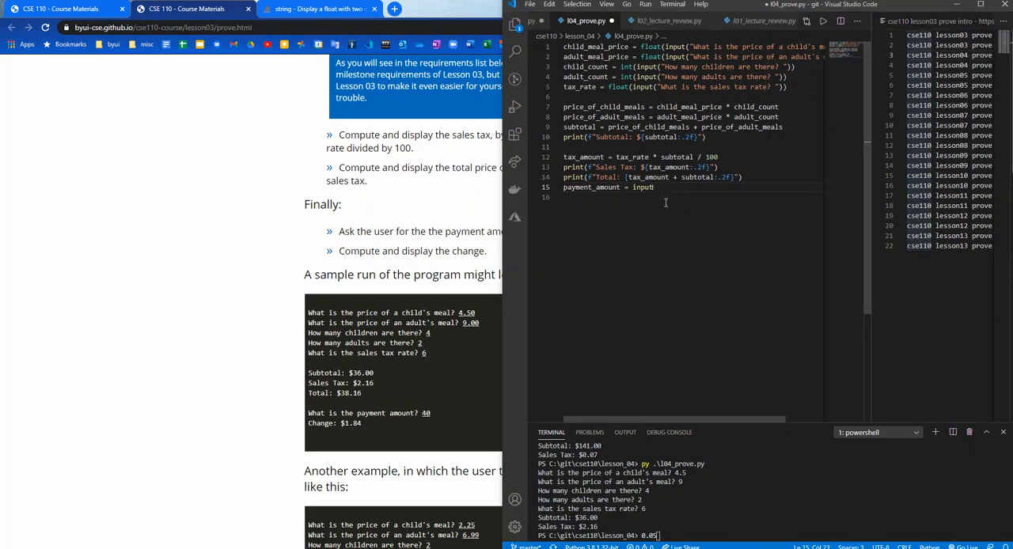
type("float(")
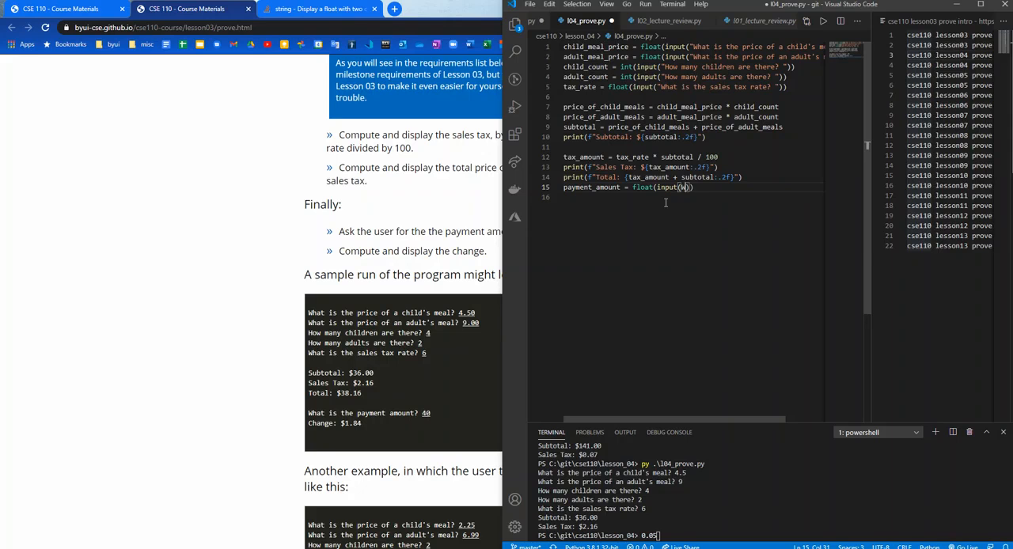
type("What is the payment amount?")
type("print(f\"Change: {")
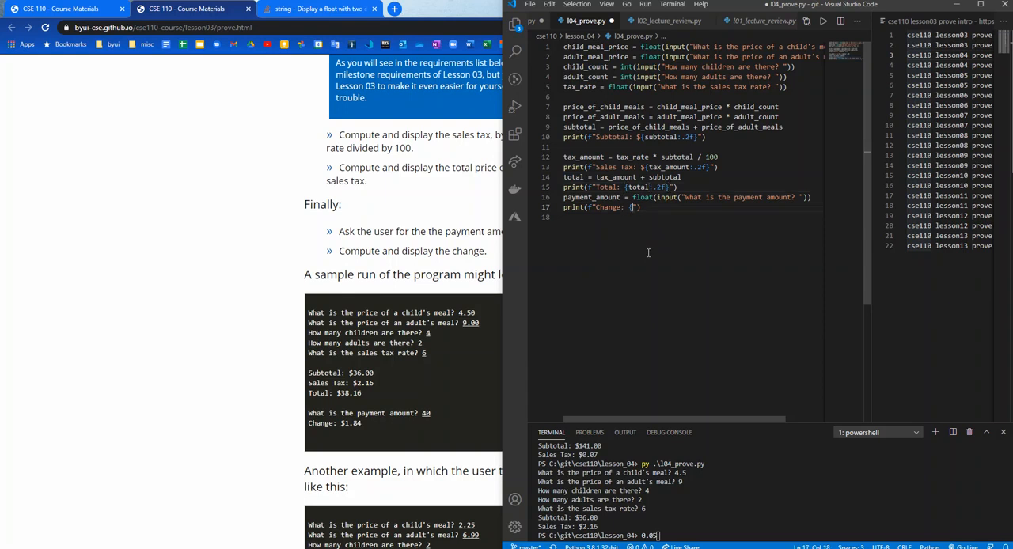
Print the change as total minus payment_amount formatted to two decimals.
type("total")
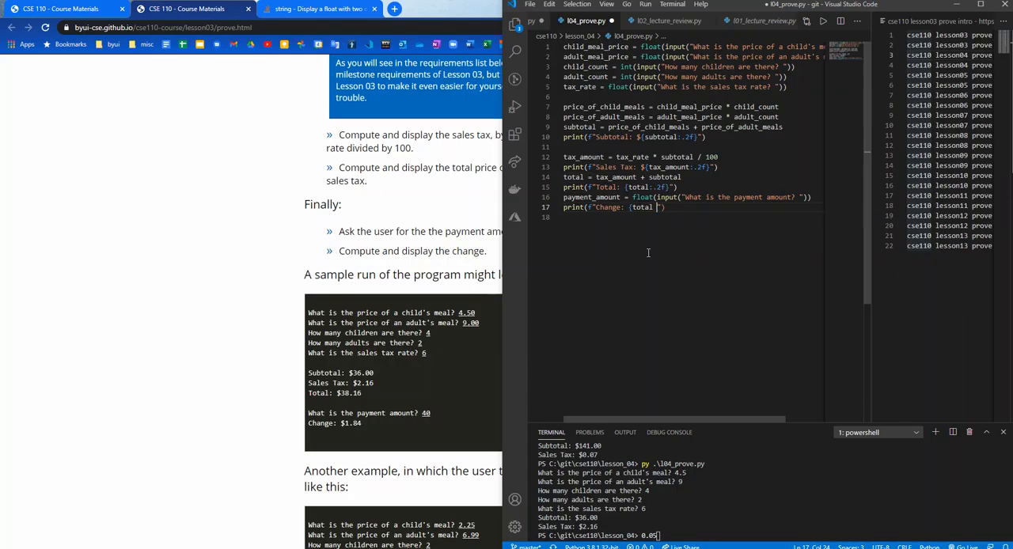
type("-")
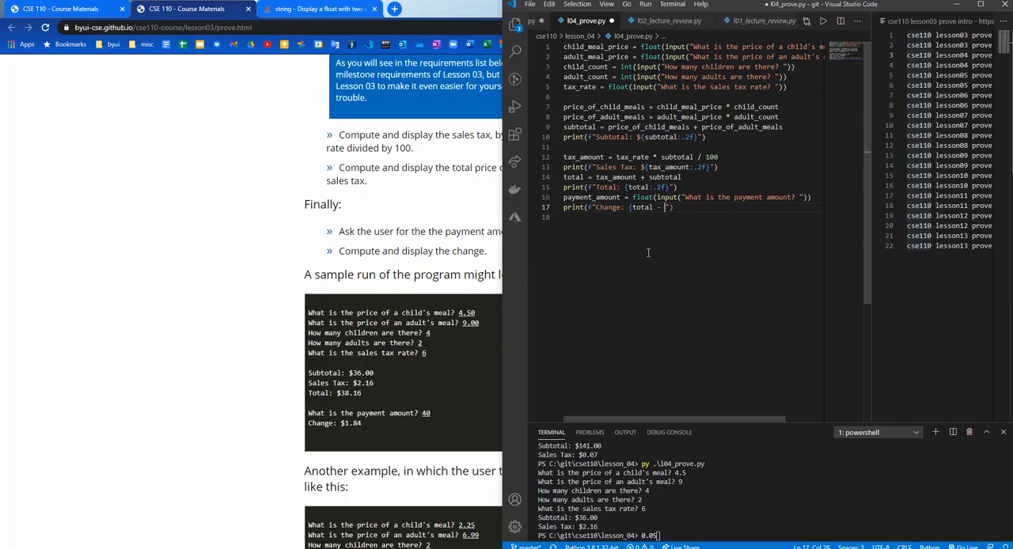
double_click(592, 196)
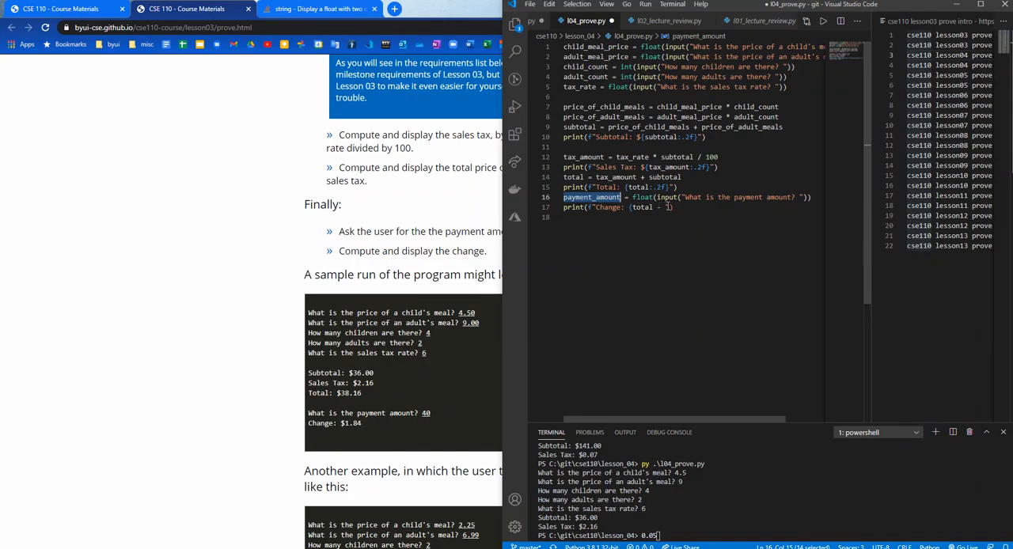
type("payment_amount")
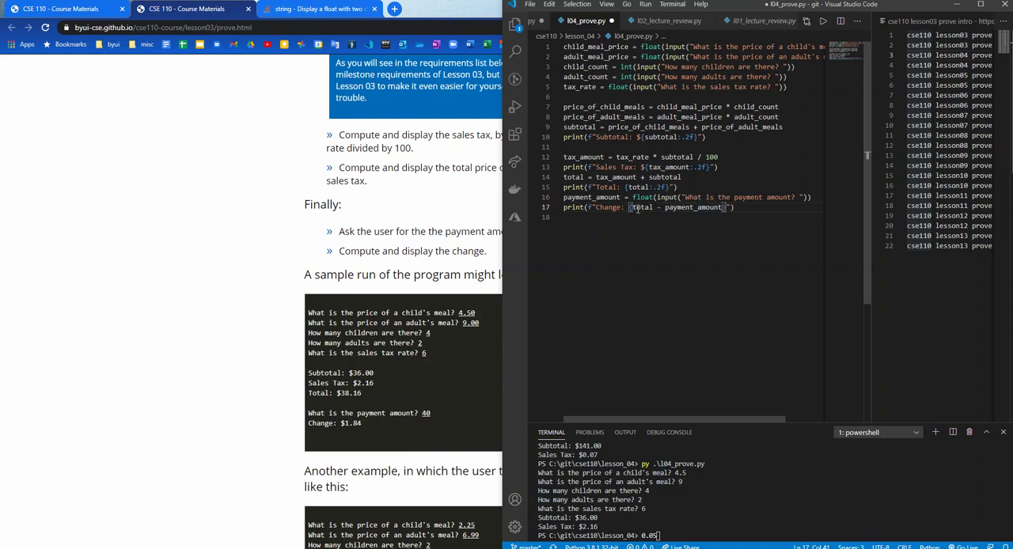
double_click(678, 205)
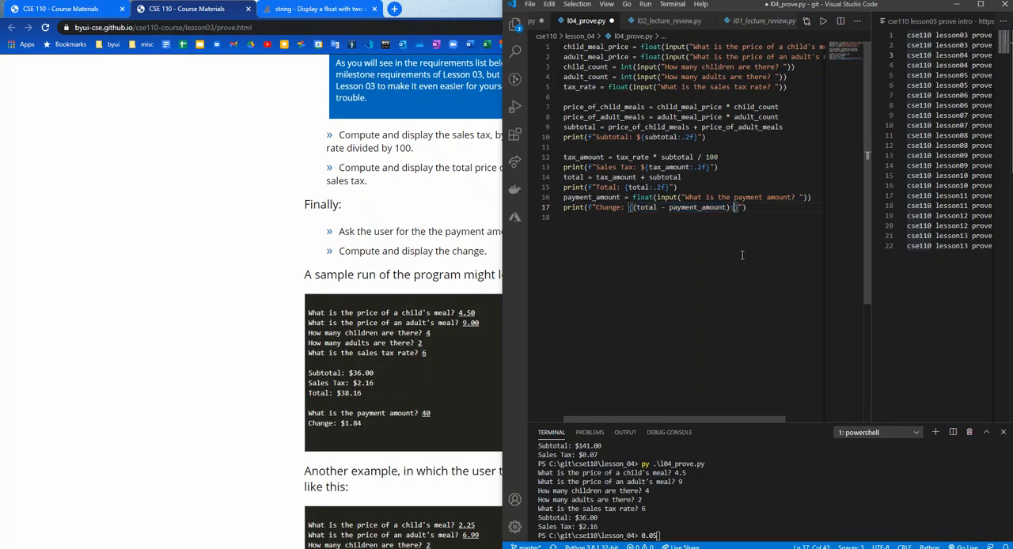
type(":.2f")
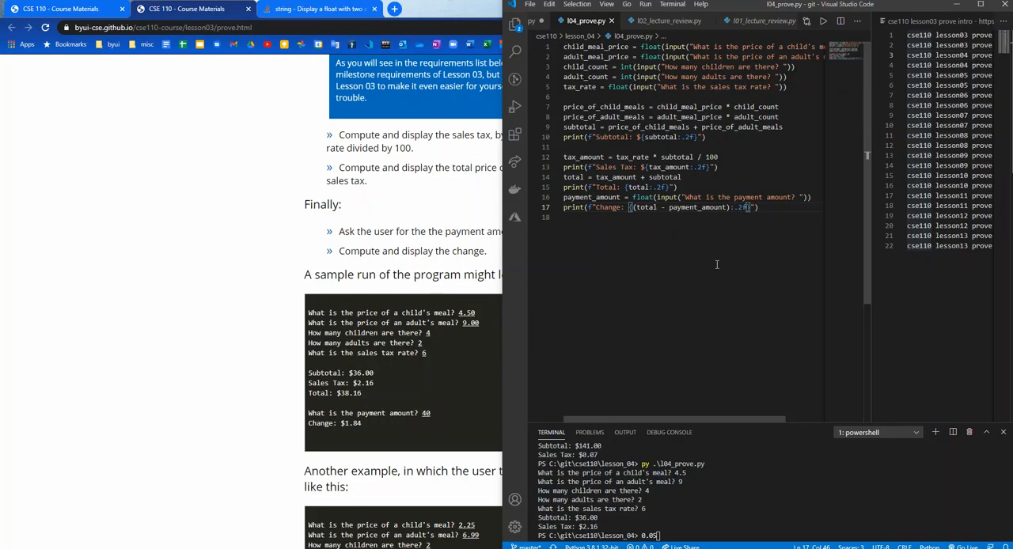
Run l04_prove.py with the second sample's values, getting change -8.05 for a 20 payment.
scroll("down", 3)
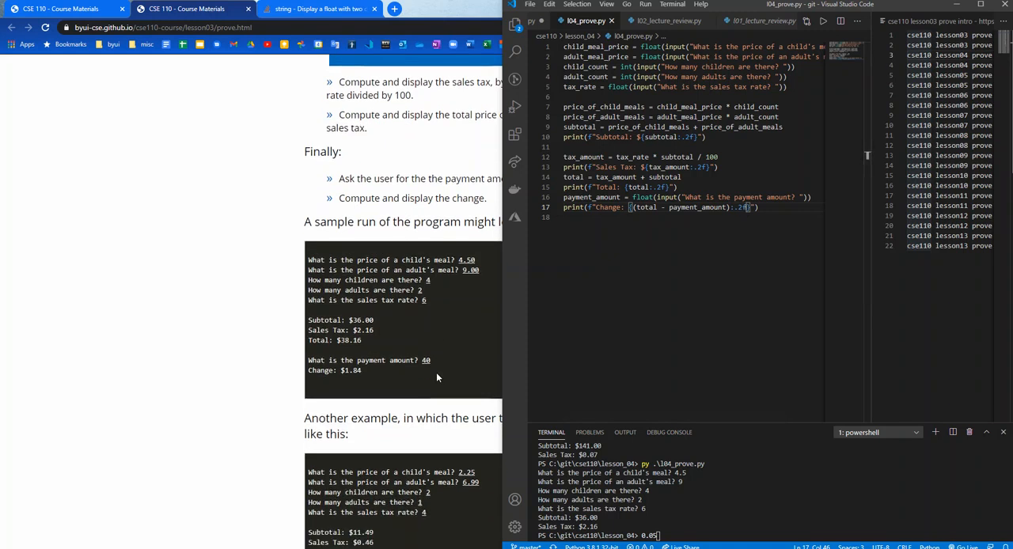
scroll("down", 3)
type("$")
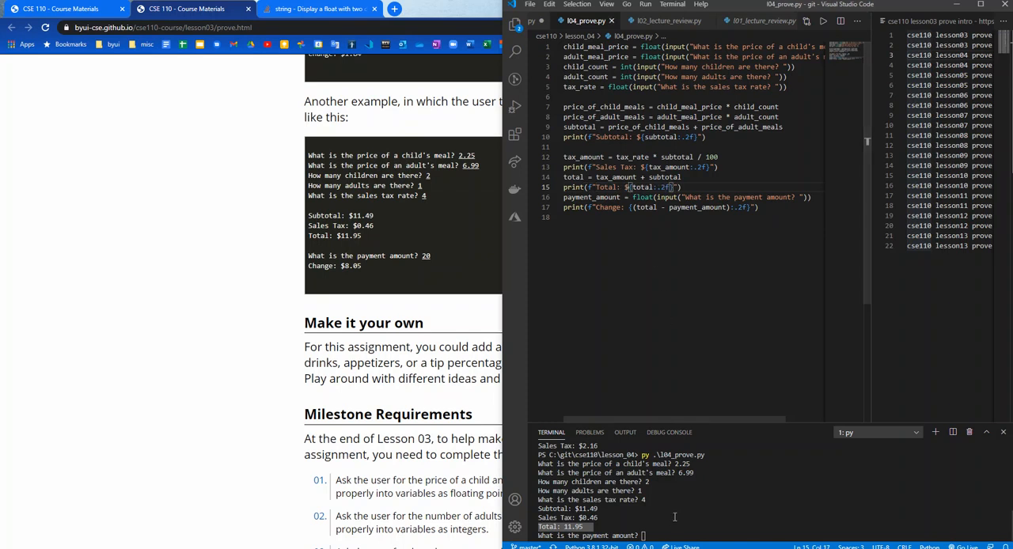
type("20")
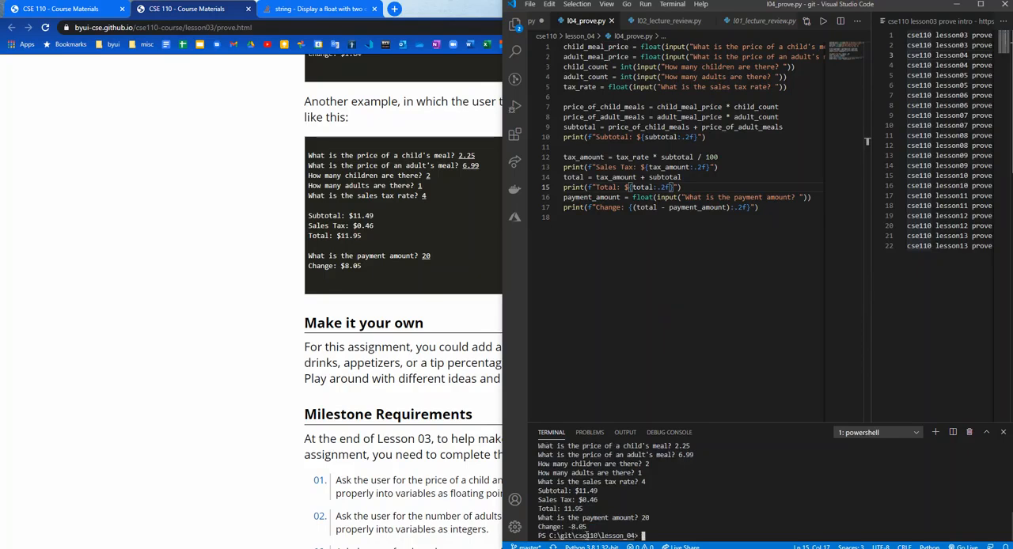
mouse_move(516, 441)
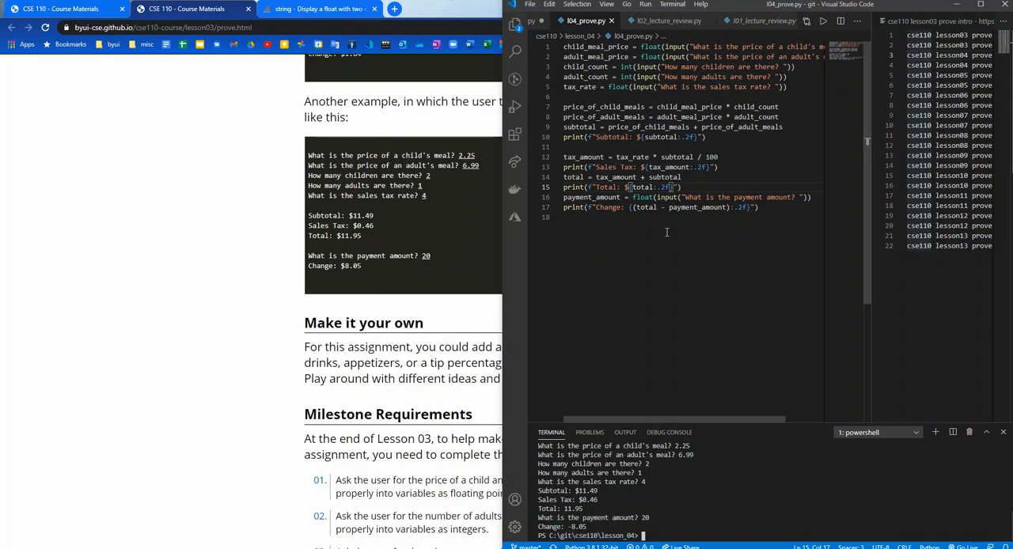
mouse_move(664, 231)
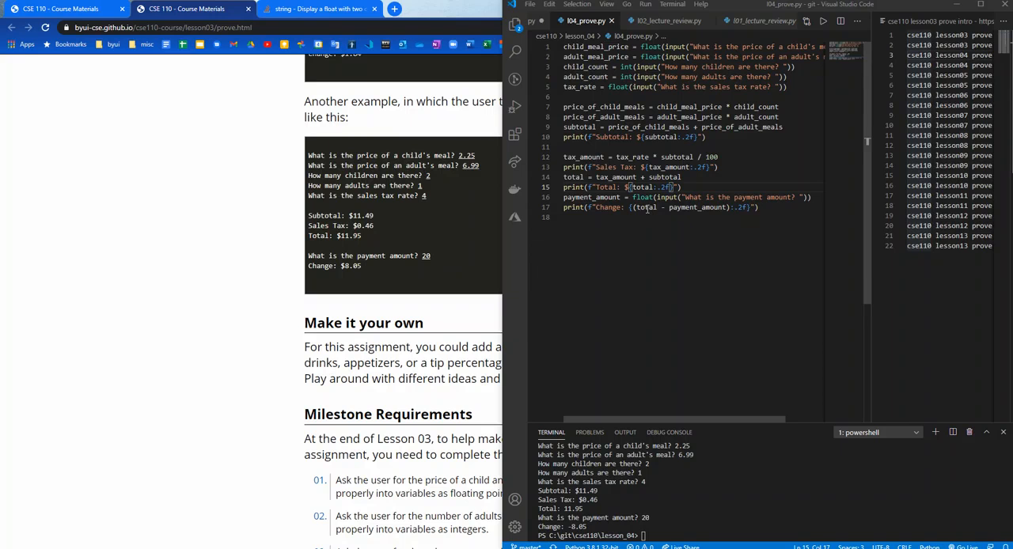
Make the Change line compute payment_amount minus total with a dollar sign.
double_click(696, 207)
type("- ")
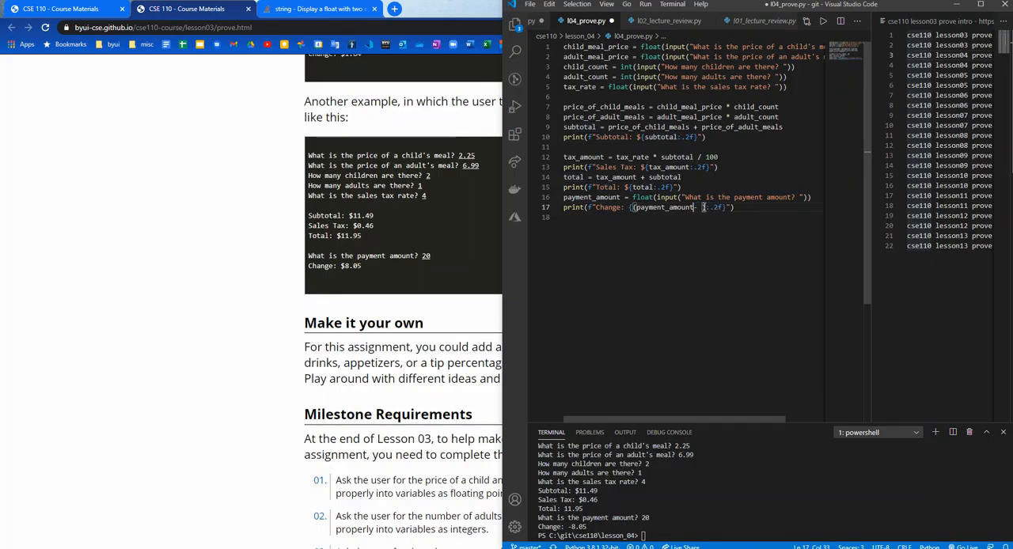
type("total)")
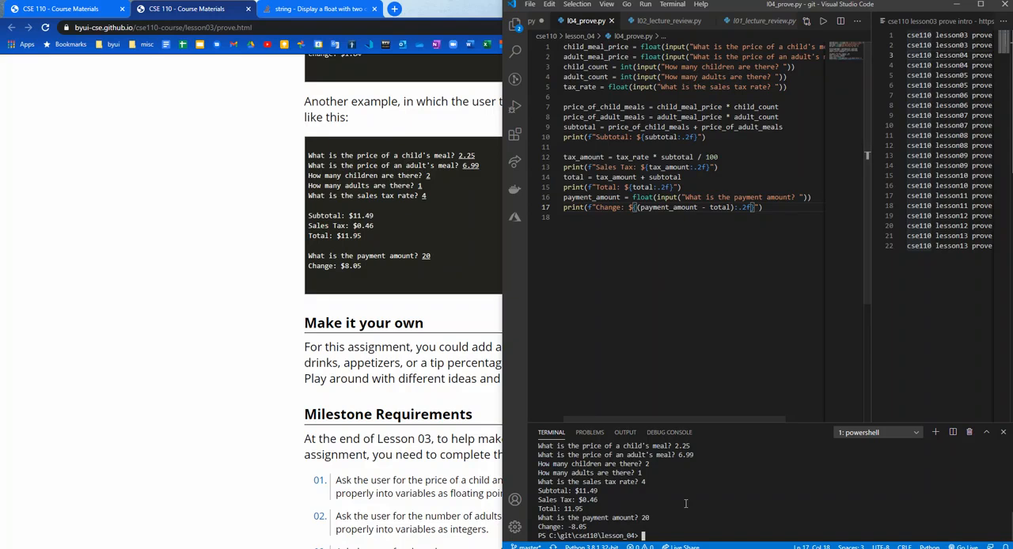
Rerun the program in the terminal entering the sample values starting with 2.25.
key("Return")
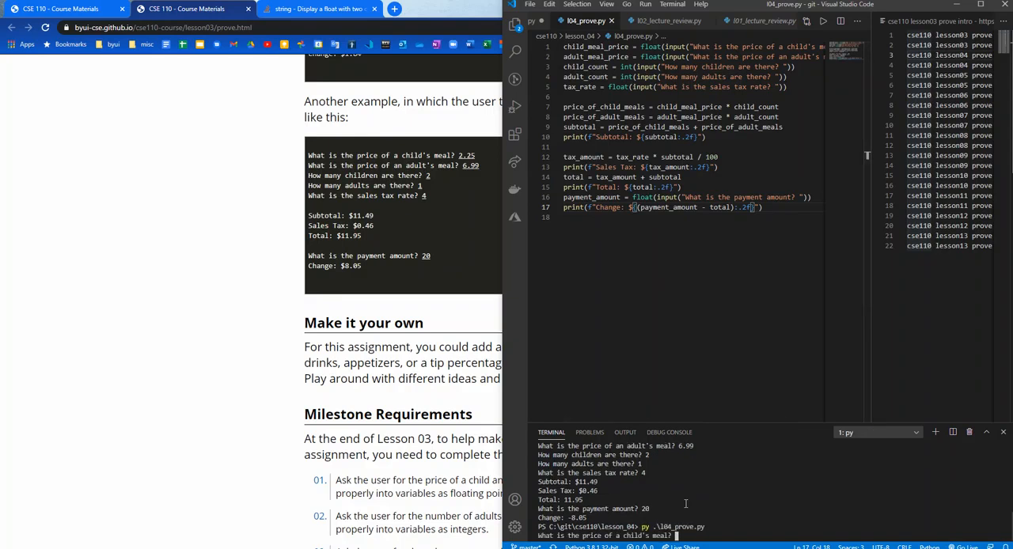
type("2.25")
type("6.99")
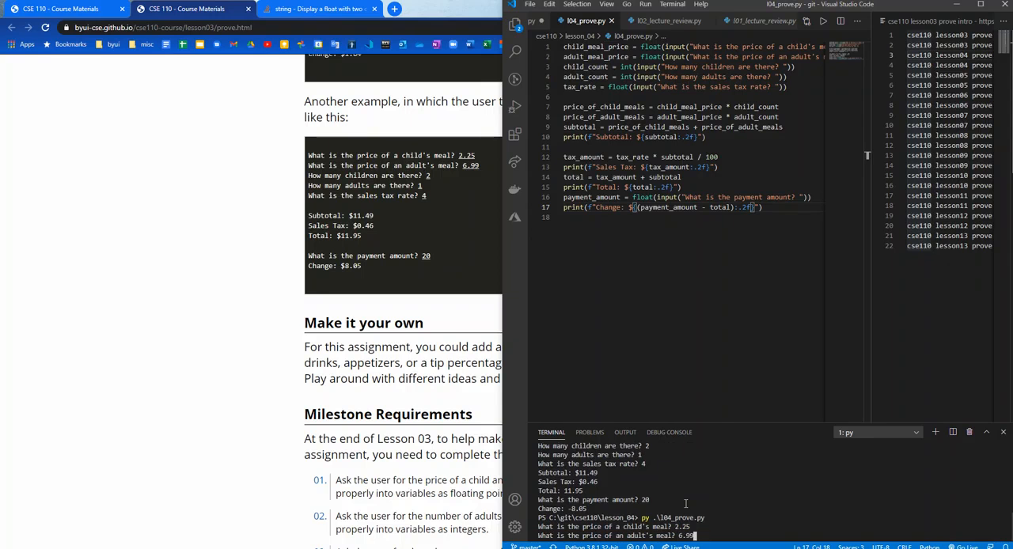
type("4")
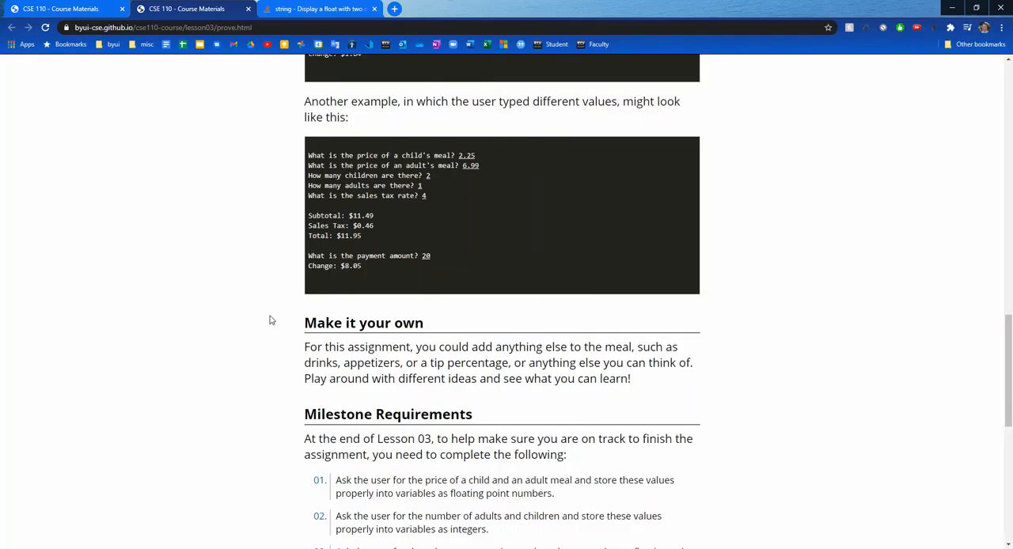
Read through the Milestone and Final requirements, then maximize the VS Code window.
scroll("down", 3)
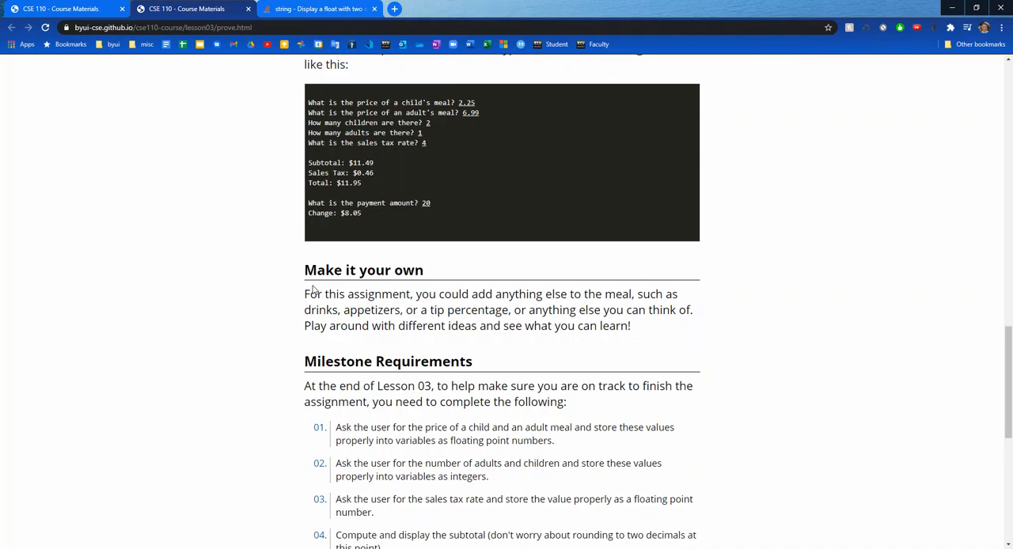
scroll("down", 3)
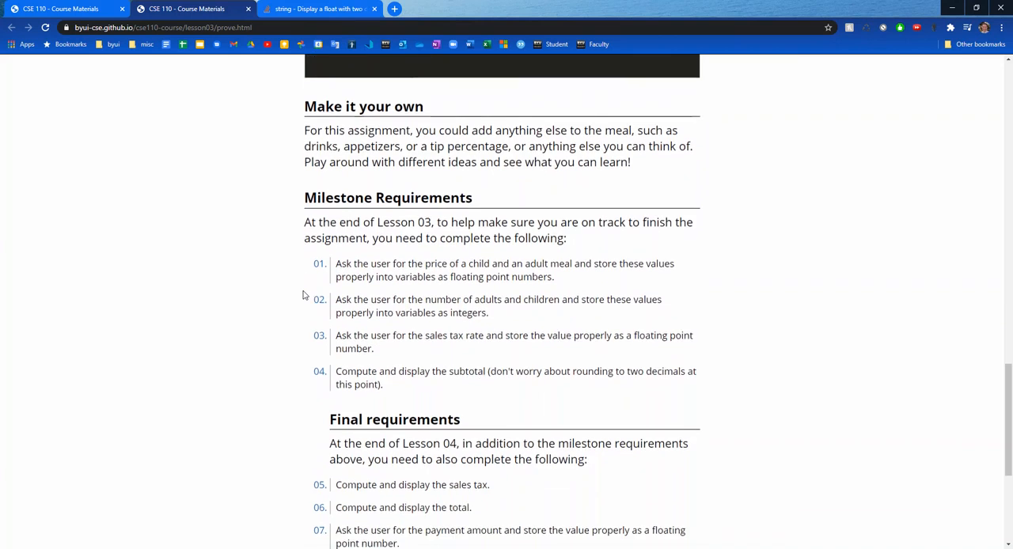
scroll("down", 3)
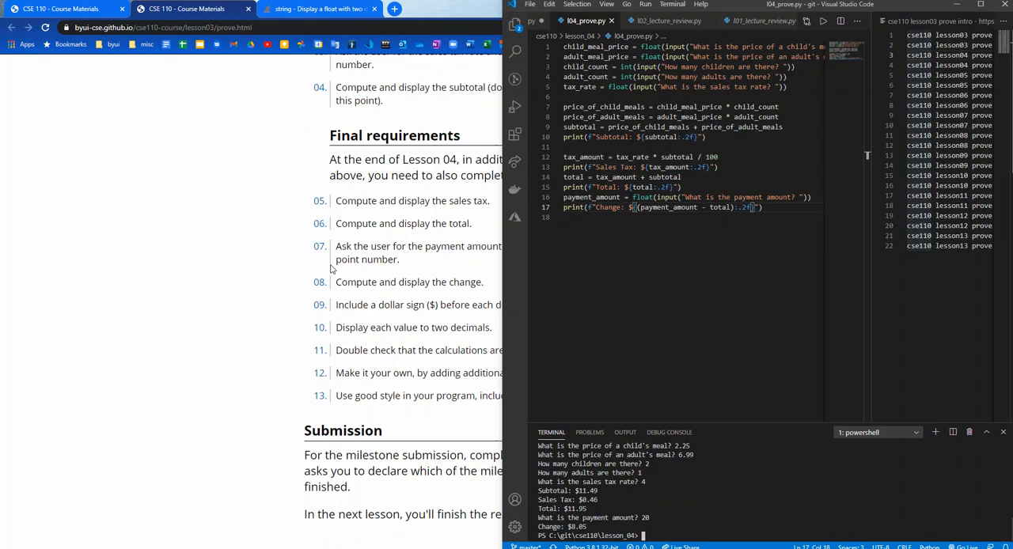
mouse_move(361, 238)
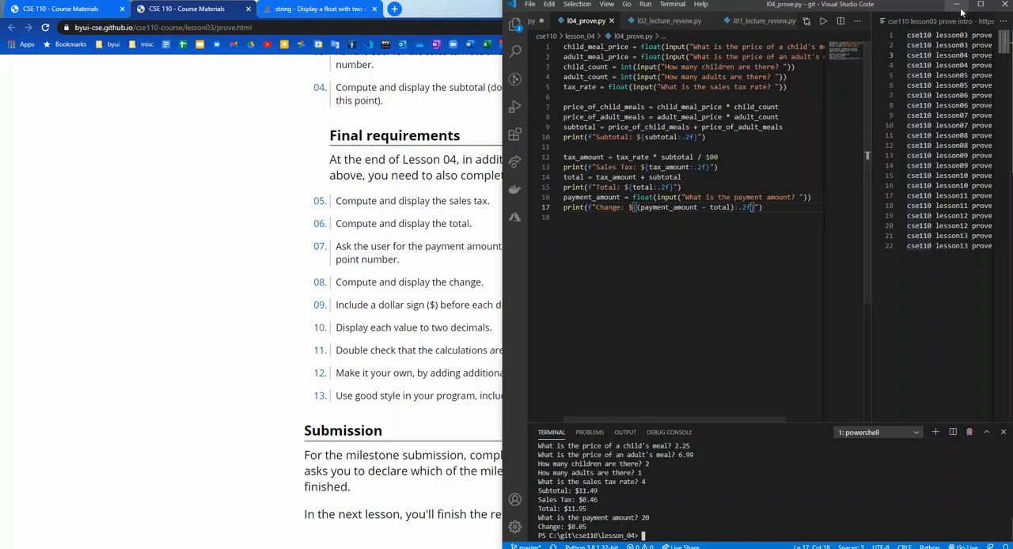
left_click(980, 3)
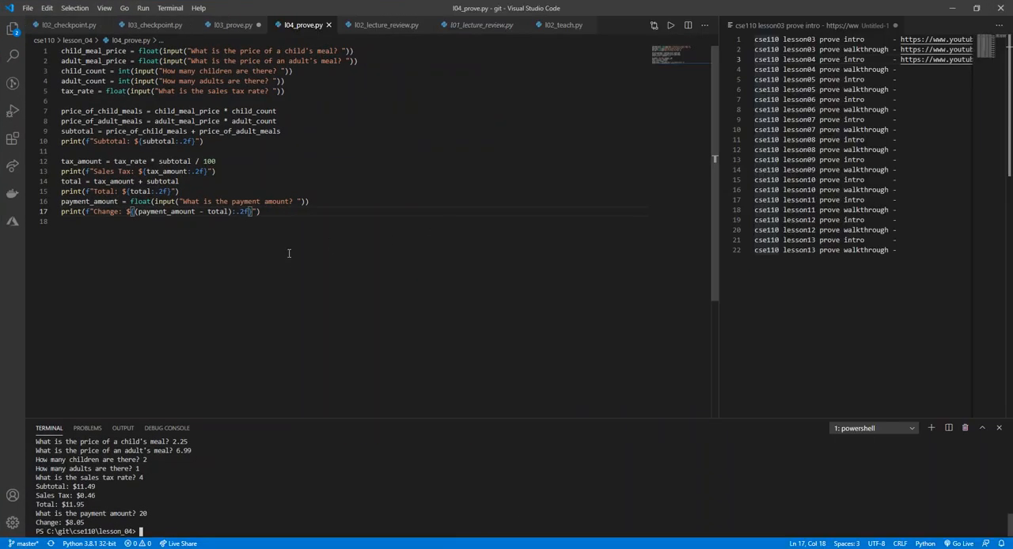
mouse_move(169, 288)
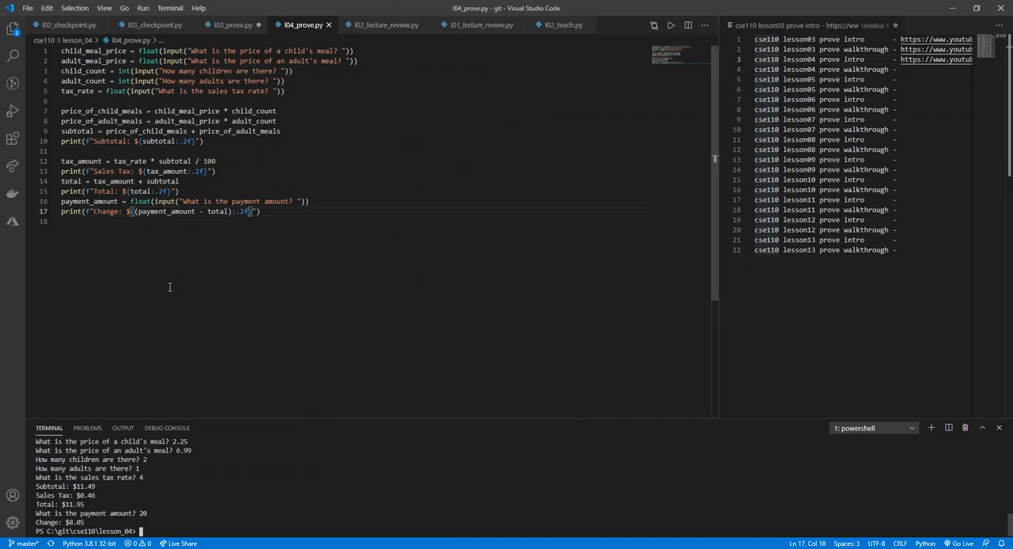
mouse_move(171, 275)
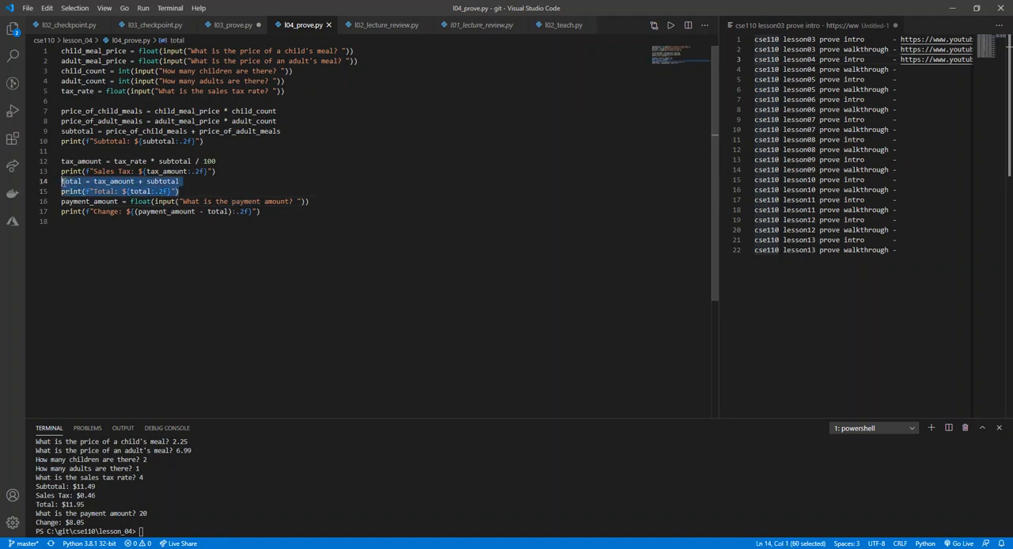
Add a tip_percentage prompt read as a float above the payment line.
key("enter")
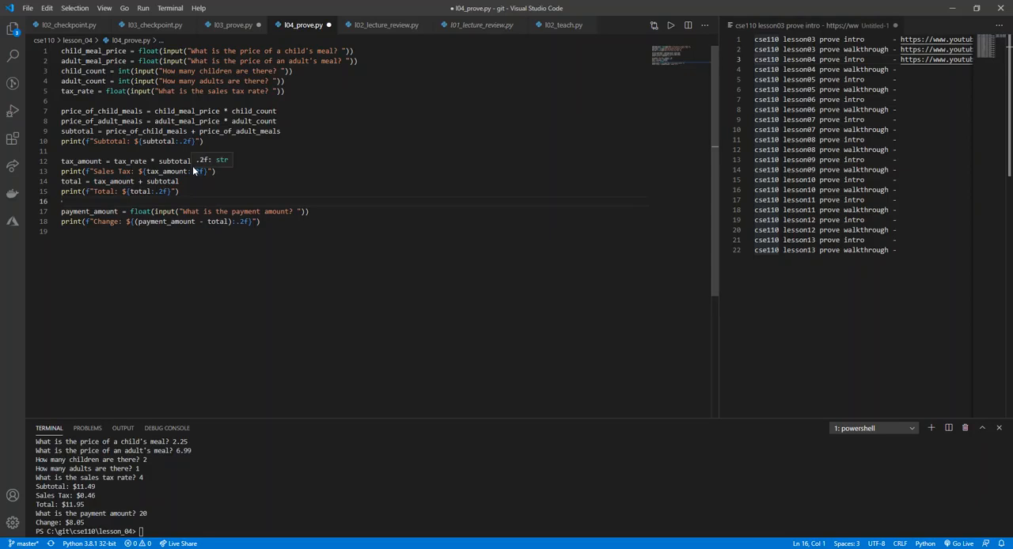
type("t")
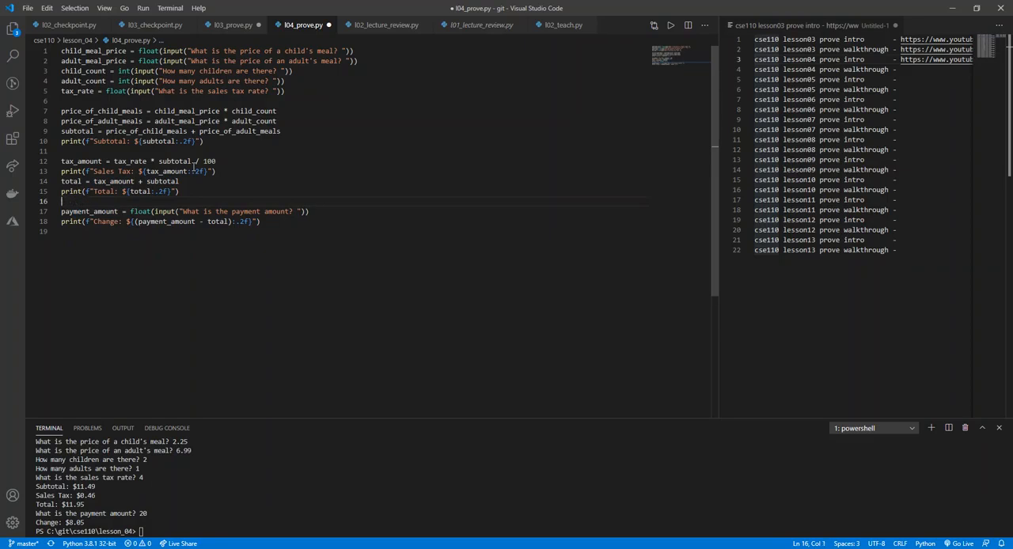
type("will")
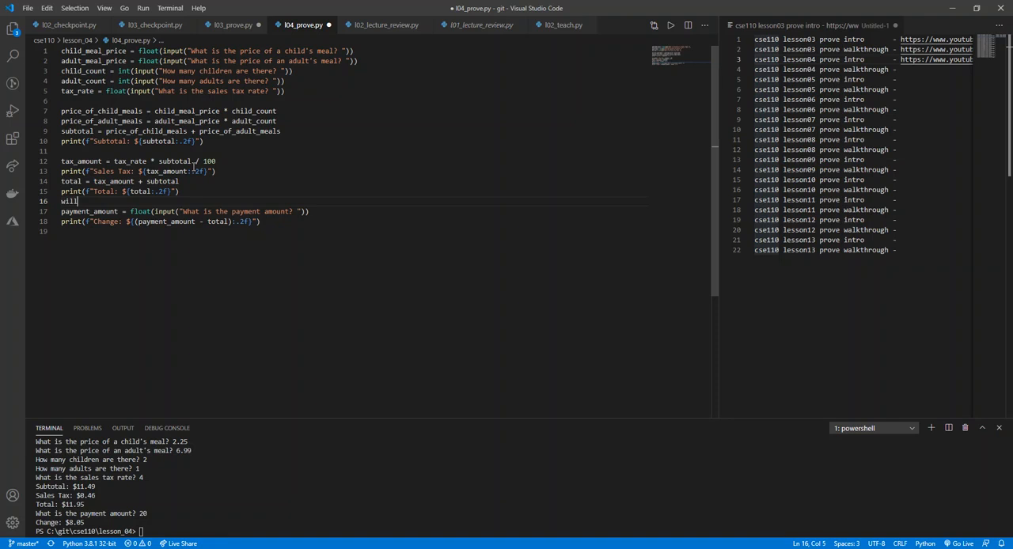
type("_tip = float(input(\"What percentage would you like to tip?")
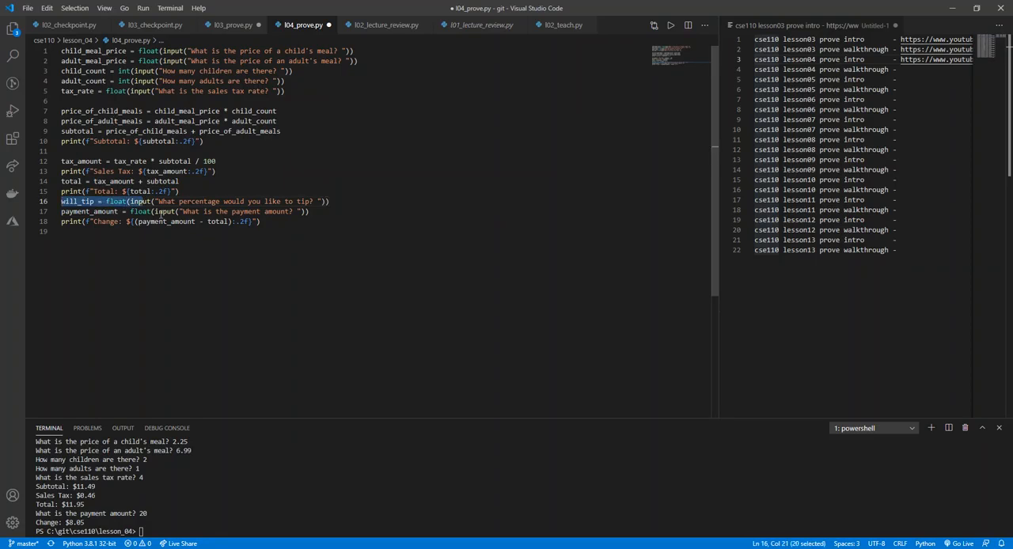
Compute tip_amount from the percentage and total_with_tip as total plus tip_amount.
key("Enter")
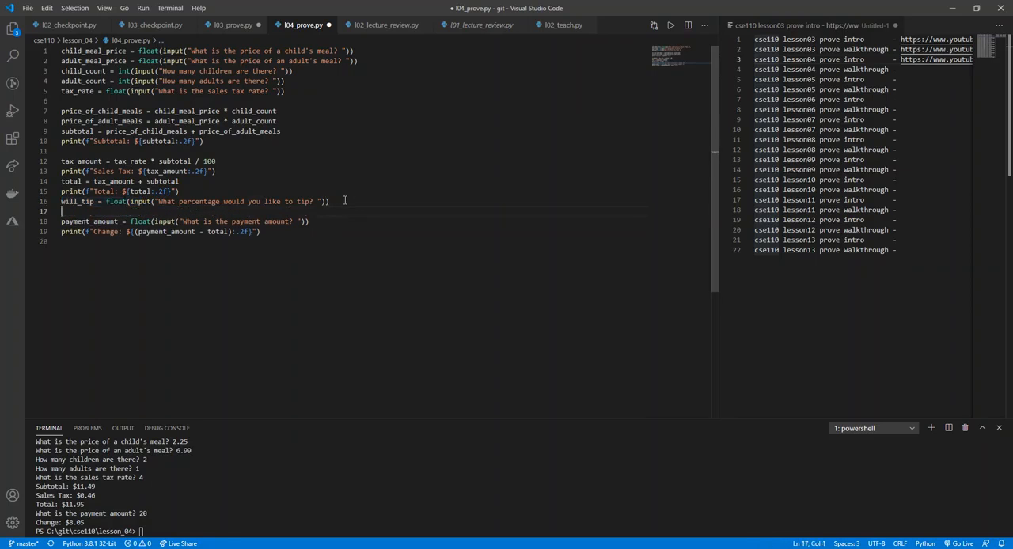
type("tip_amount")
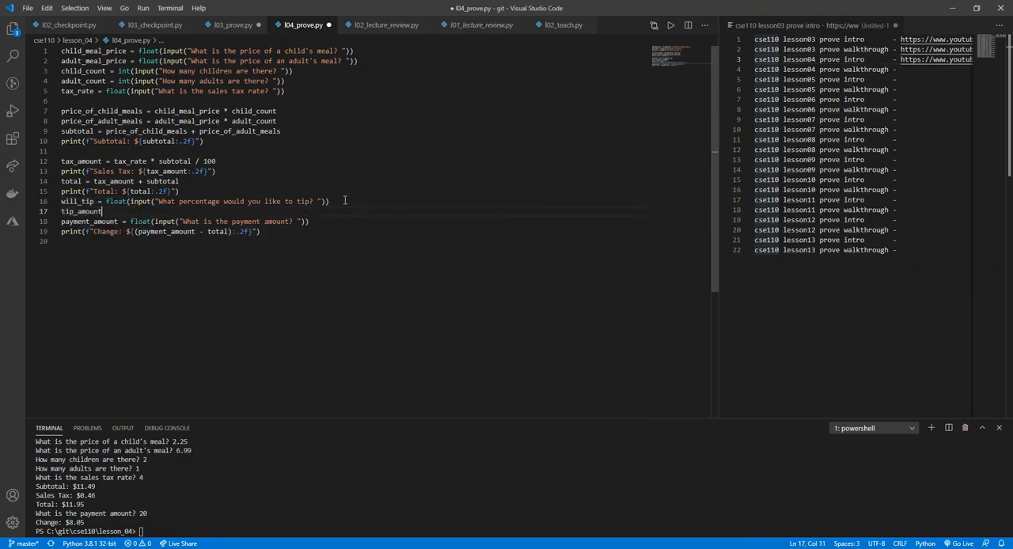
type("= will")
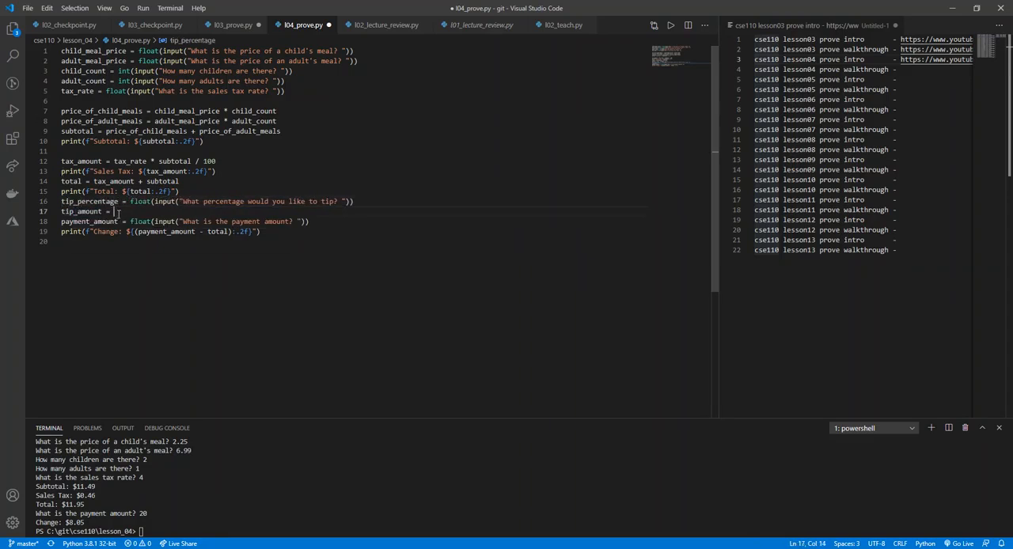
type("tip_percentage * total / 100")
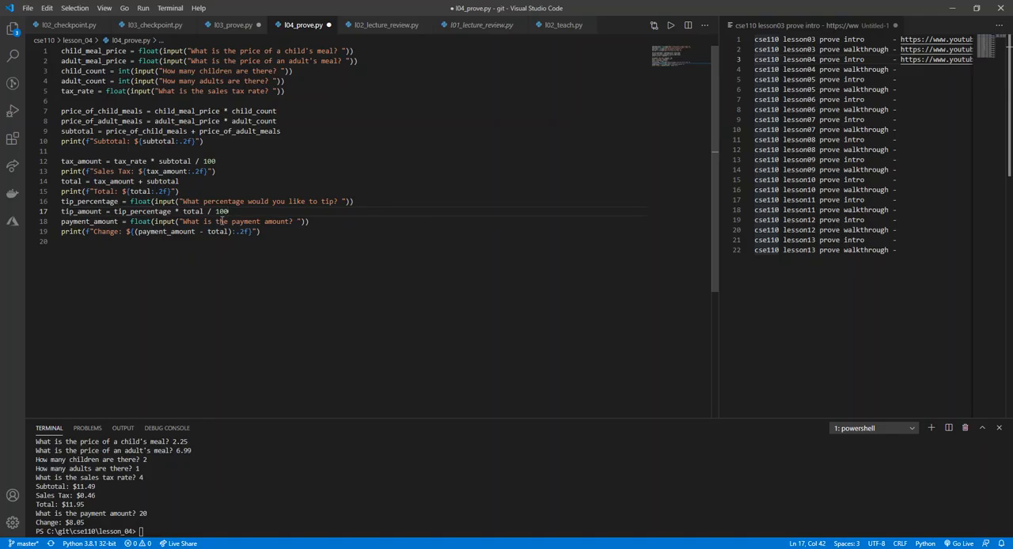
left_click(215, 162)
type("total_with_tip")
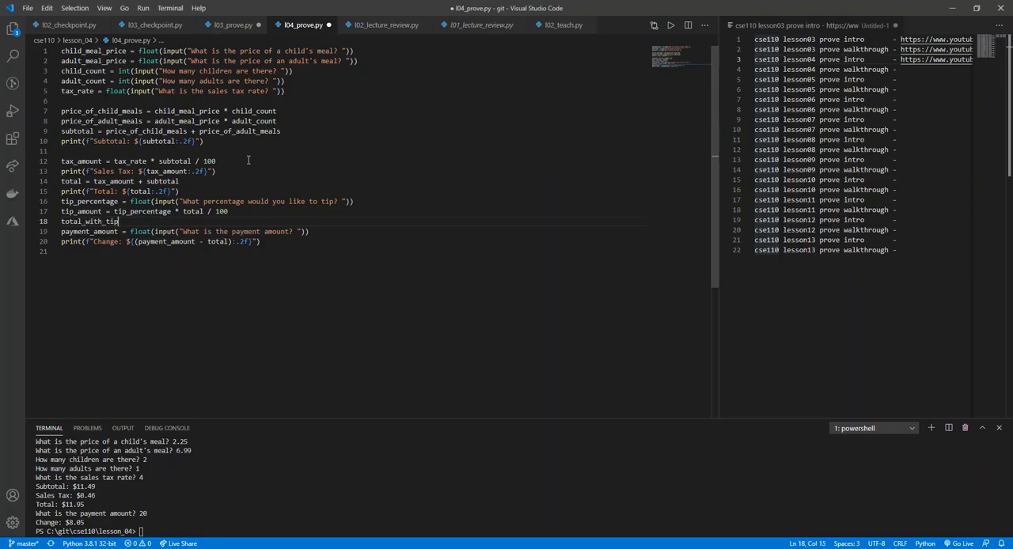
type("total + tip_amount")
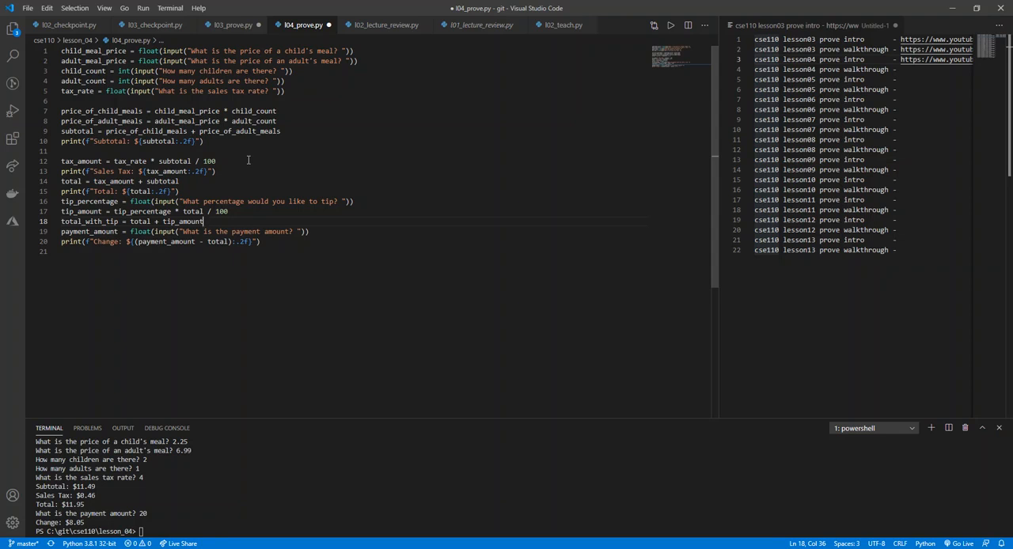
Separate the calculations with blank lines and # tax amount, # total, # tip comments.
key("enter")
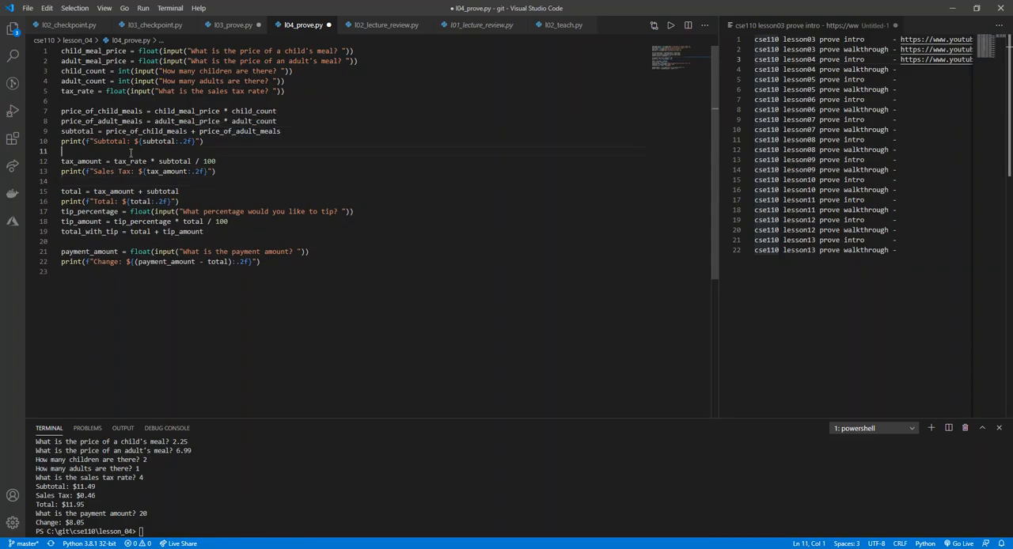
type("# tax amount")
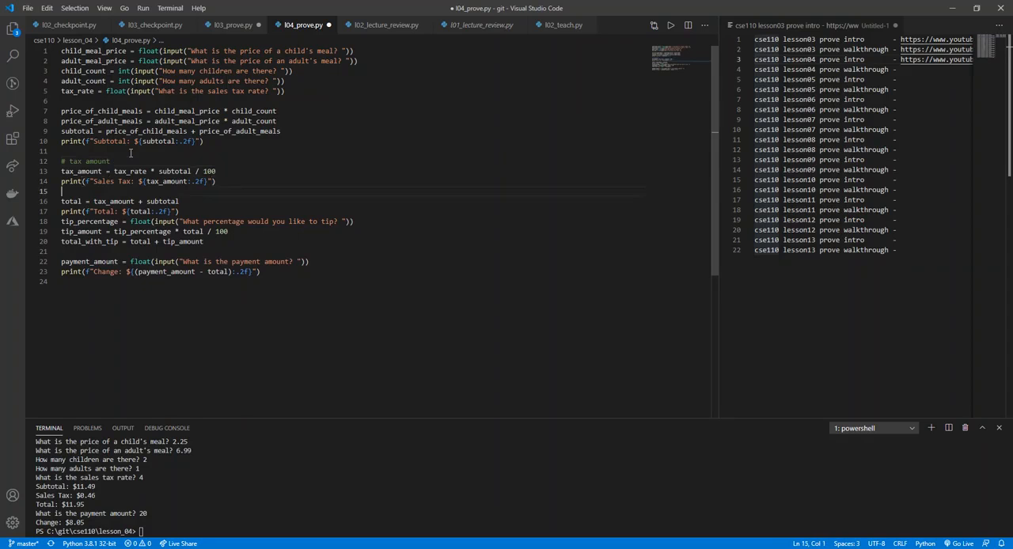
type("# total")
type("# tip")
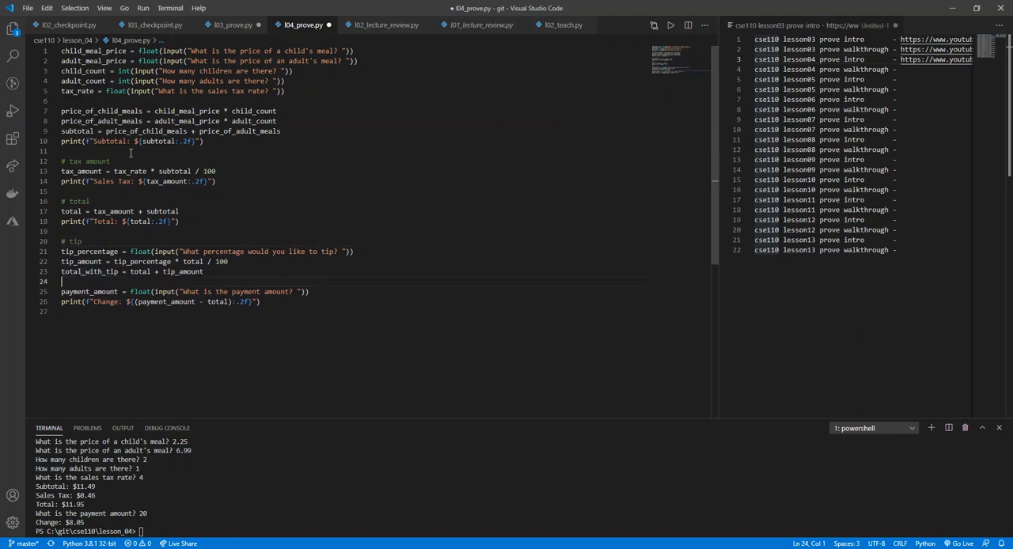
key("enter")
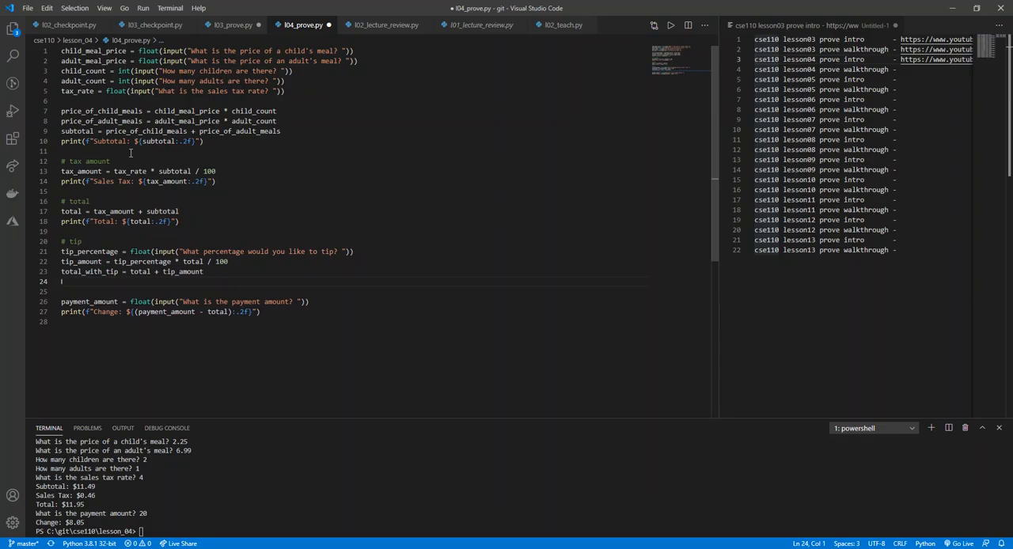
Print 'Total price with tip included' using total_with_tip to two decimals.
type("print(f\"")
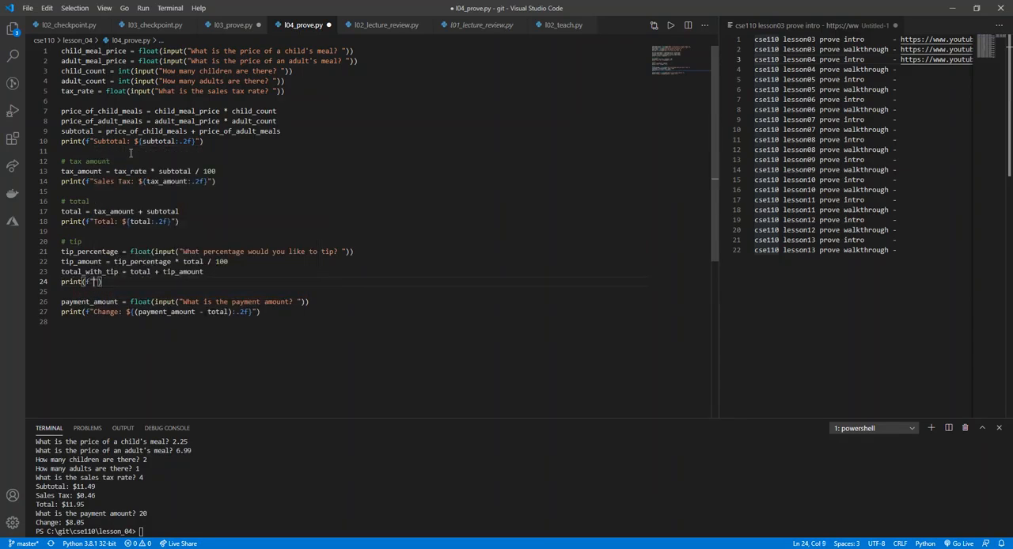
type("Total price w")
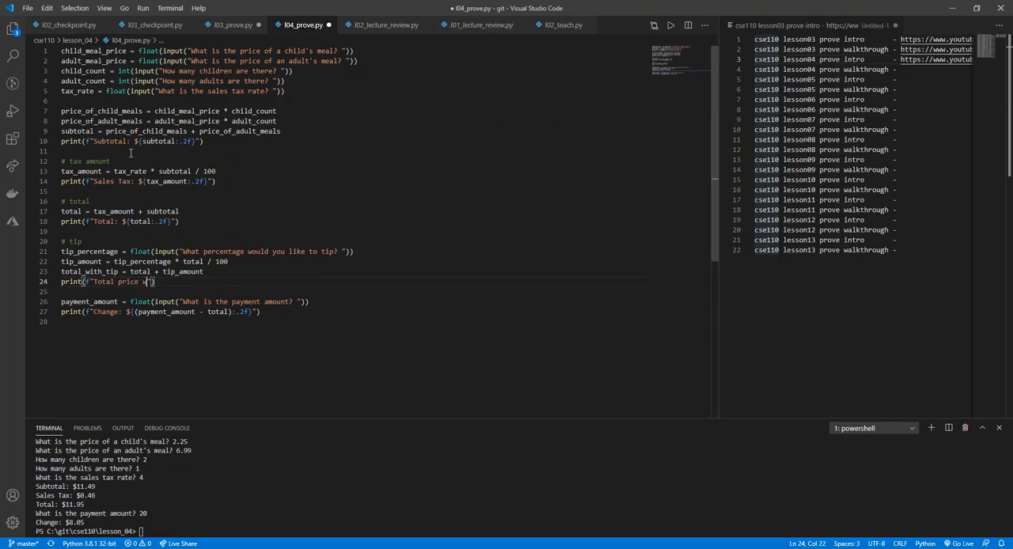
type("with tip included: {")
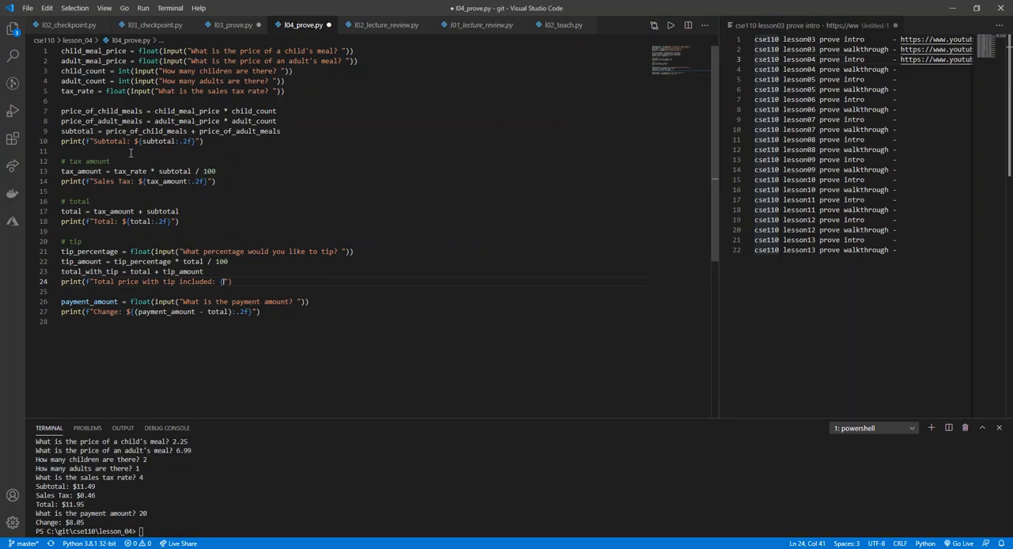
type("total_with_tip:.2f")
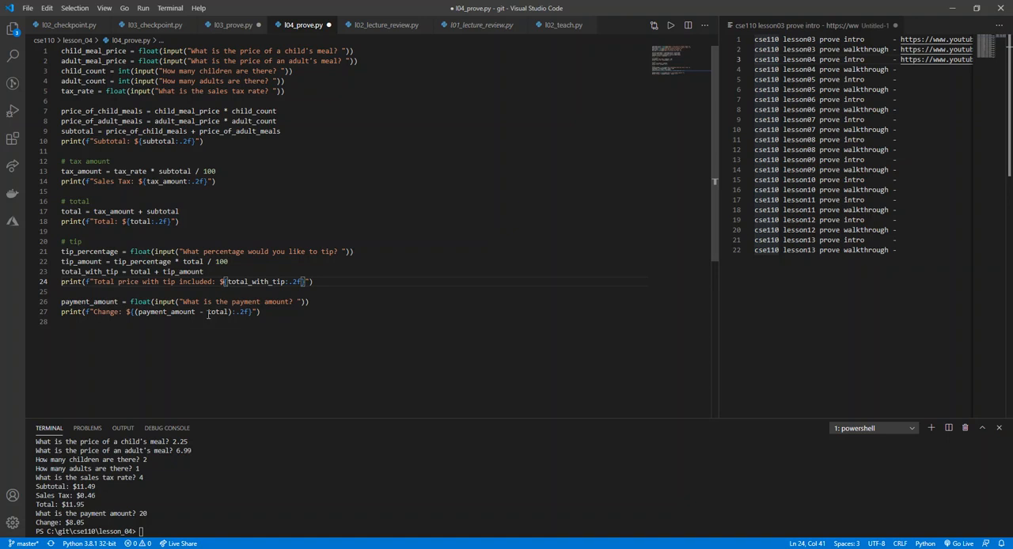
Base the Change calculation on total_with_tip and add a payment amount comment.
double_click(88, 273)
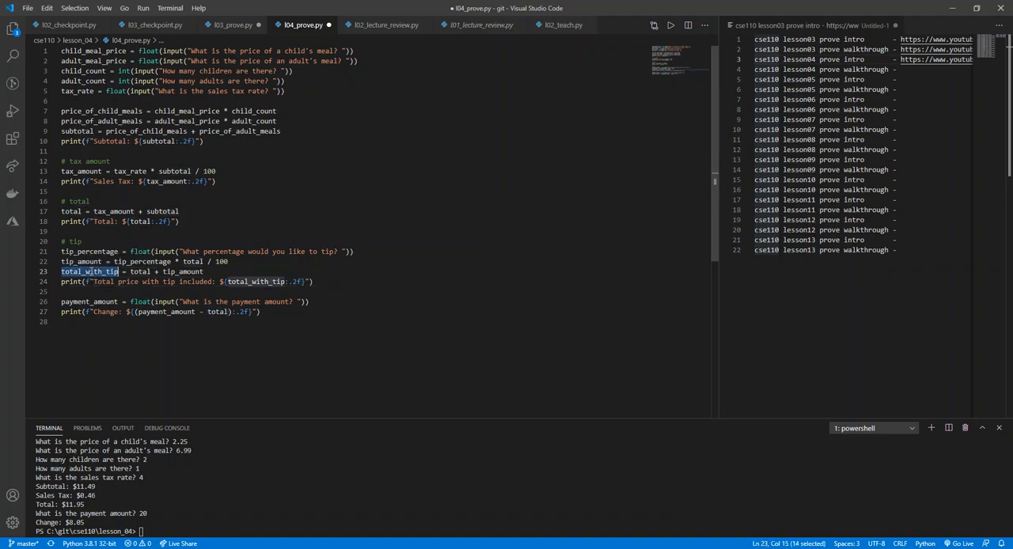
double_click(215, 312)
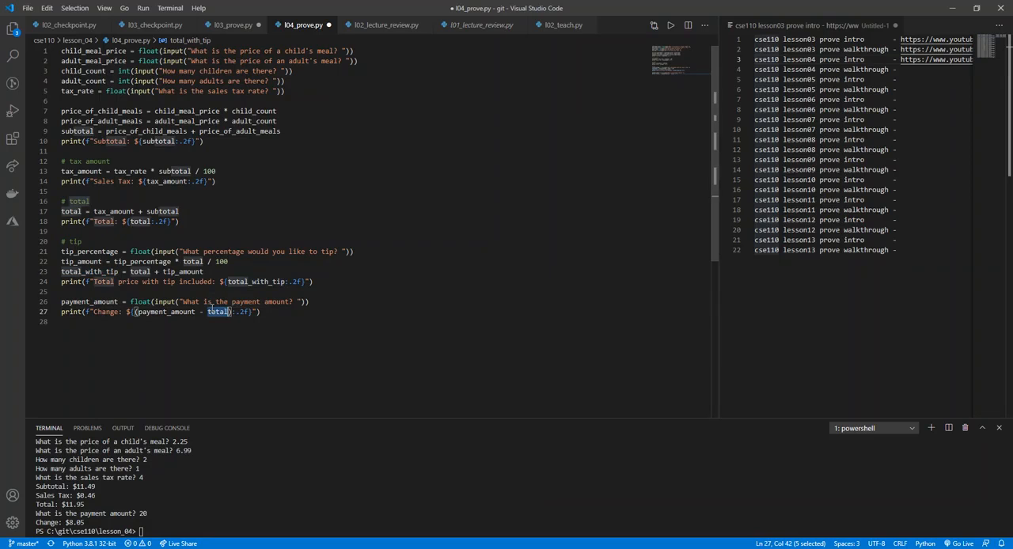
type("total_with_tip")
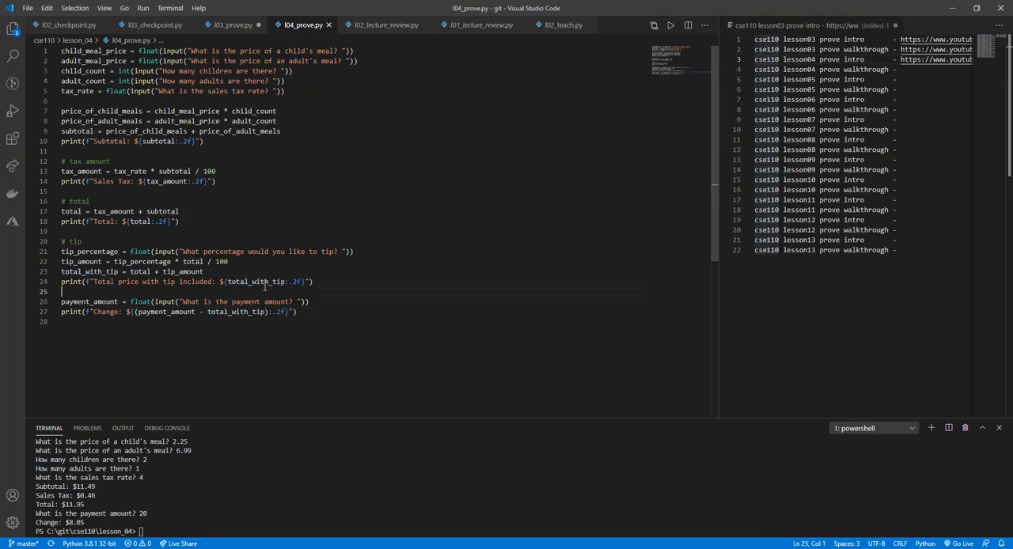
type("# pays")
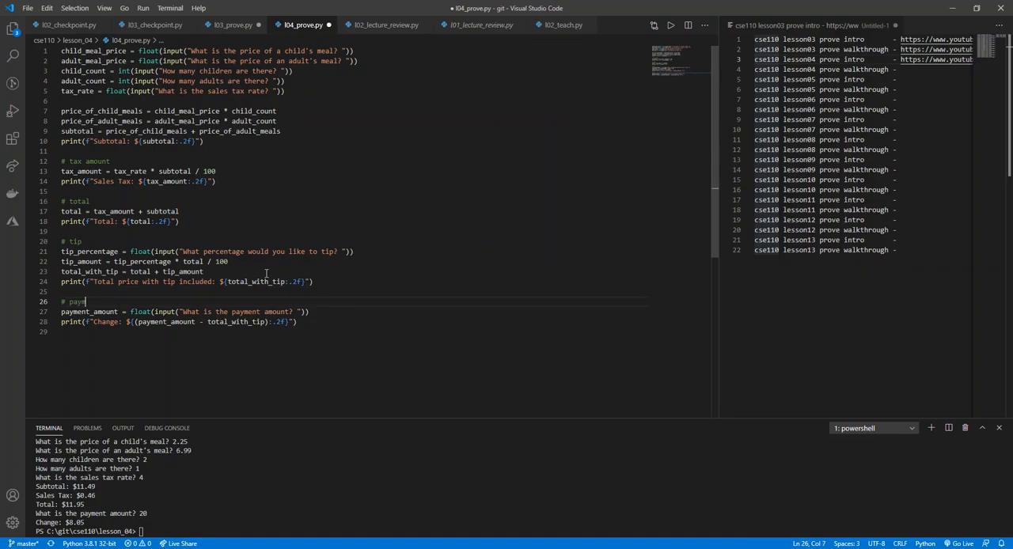
type("ment amount with change")
left_click(175, 530)
type("py .\\l04_prove.py")
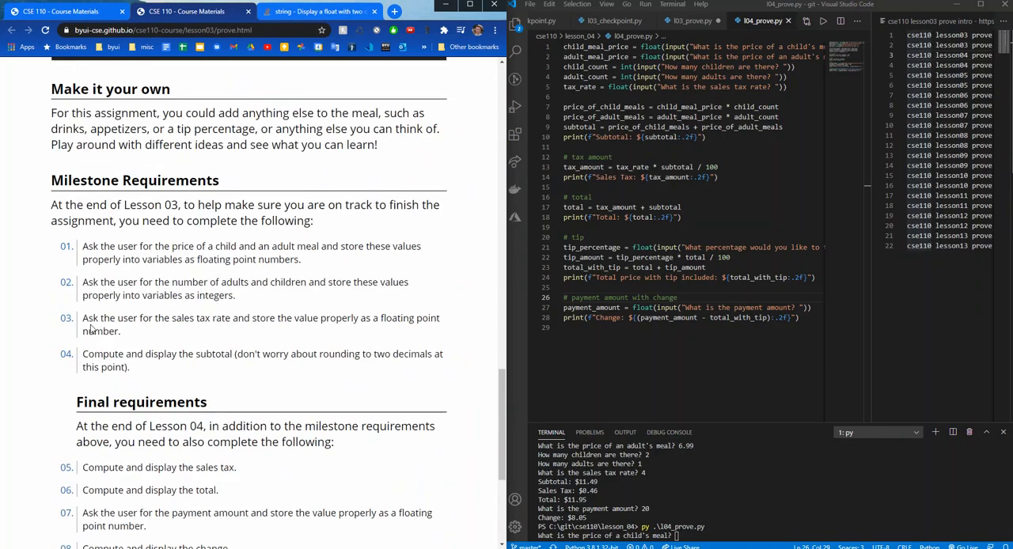
Run the program with the meal values, a 10 percent tip and 20 payment, giving $13.14 and $6.86 change.
scroll("up", 3)
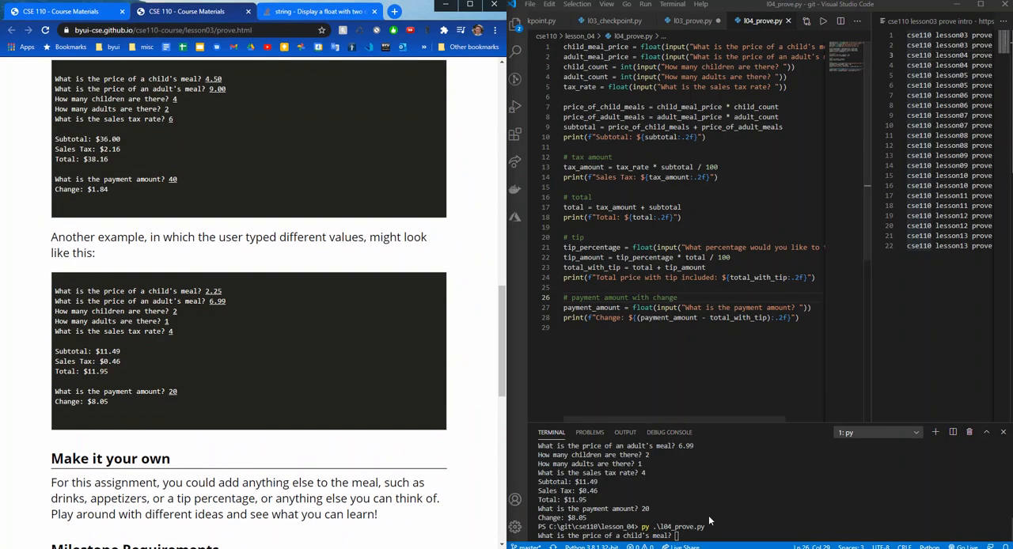
type("2.25")
type("6.99")
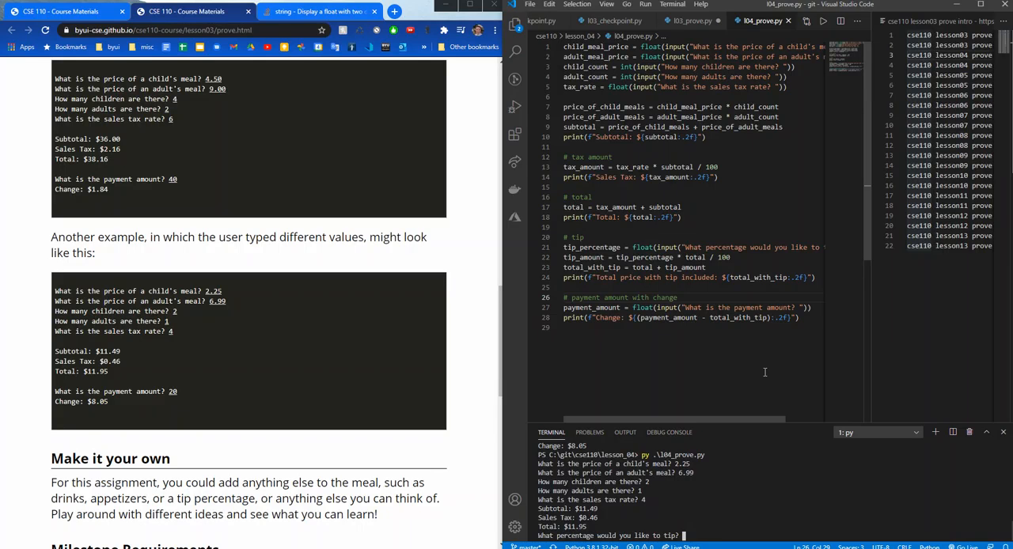
type("10")
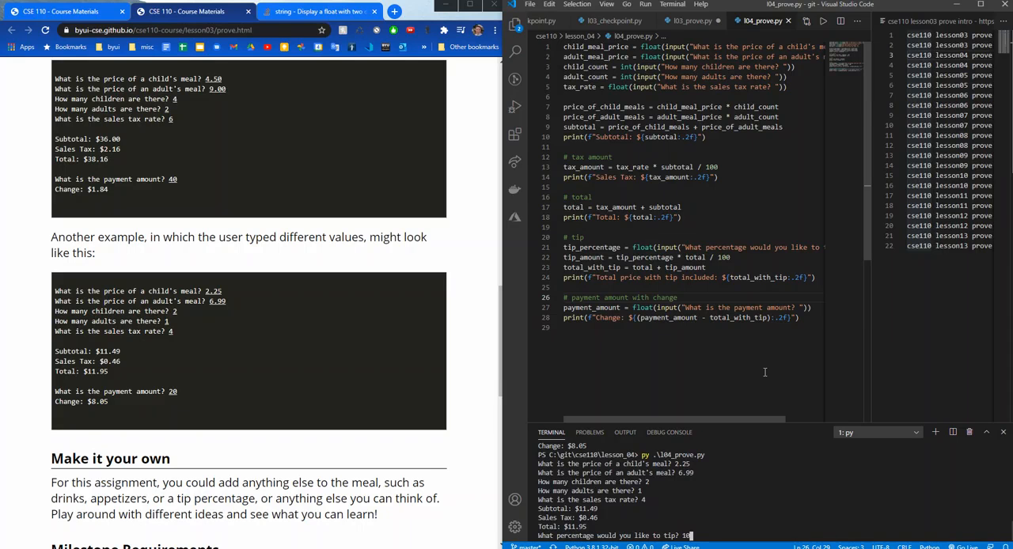
key("Return")
type("20")
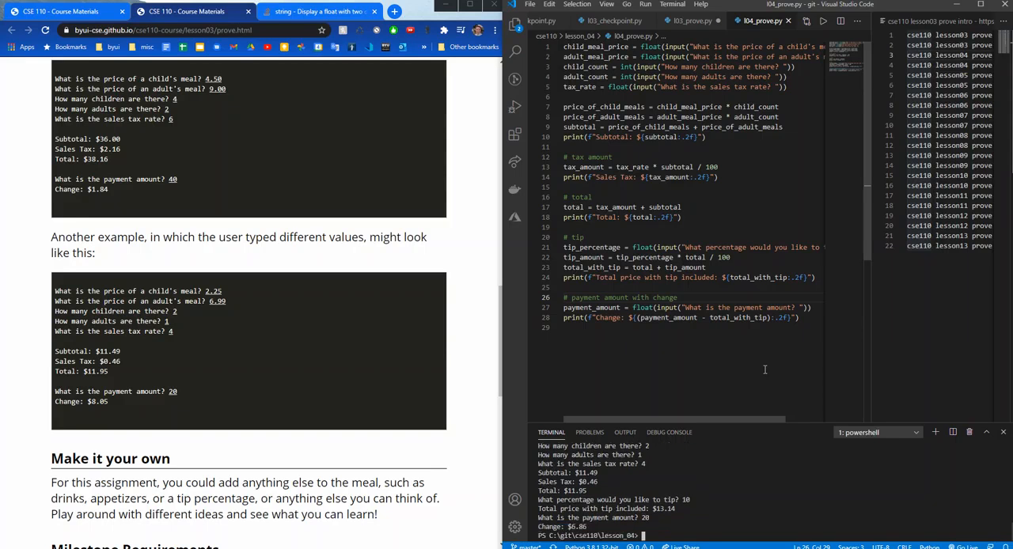
mouse_move(703, 443)
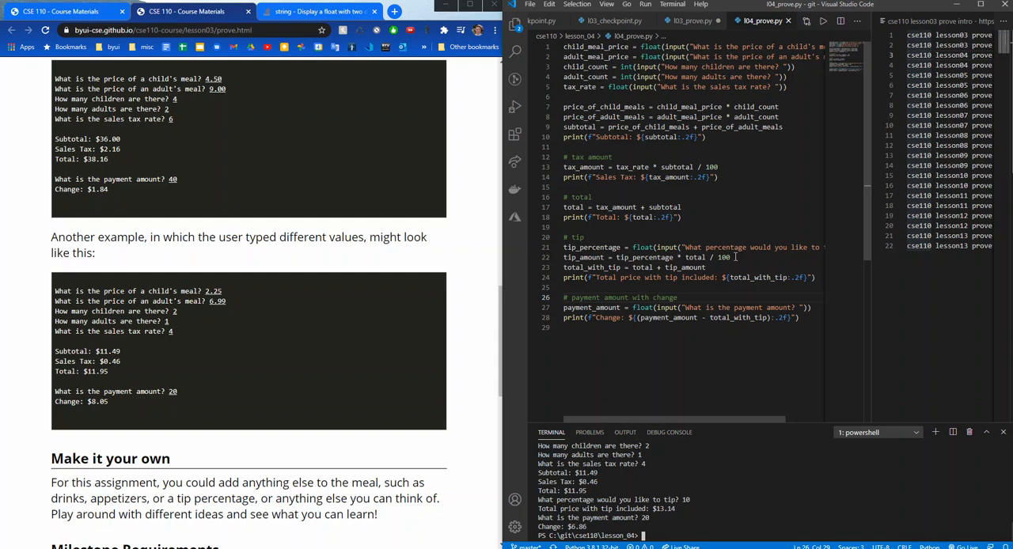
Print the tip amount after the tip calculation and rerun to see it before the $13.14 total.
double_click(757, 277)
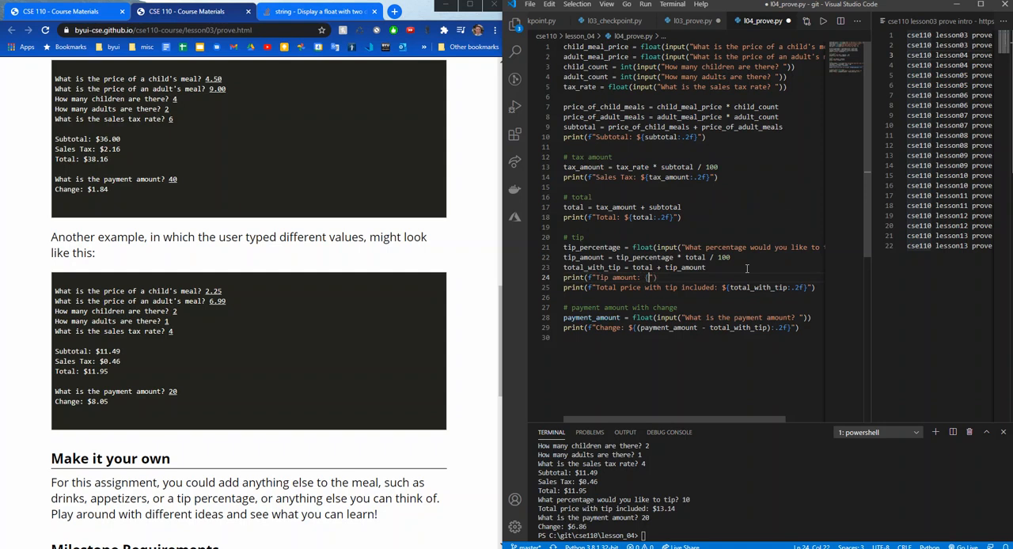
type("tip_amount")
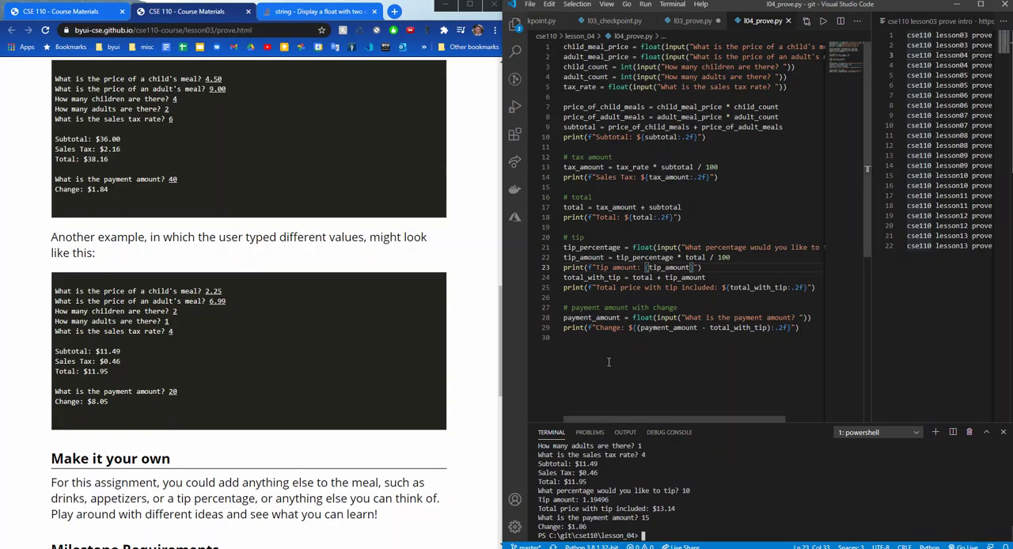
mouse_move(789, 389)
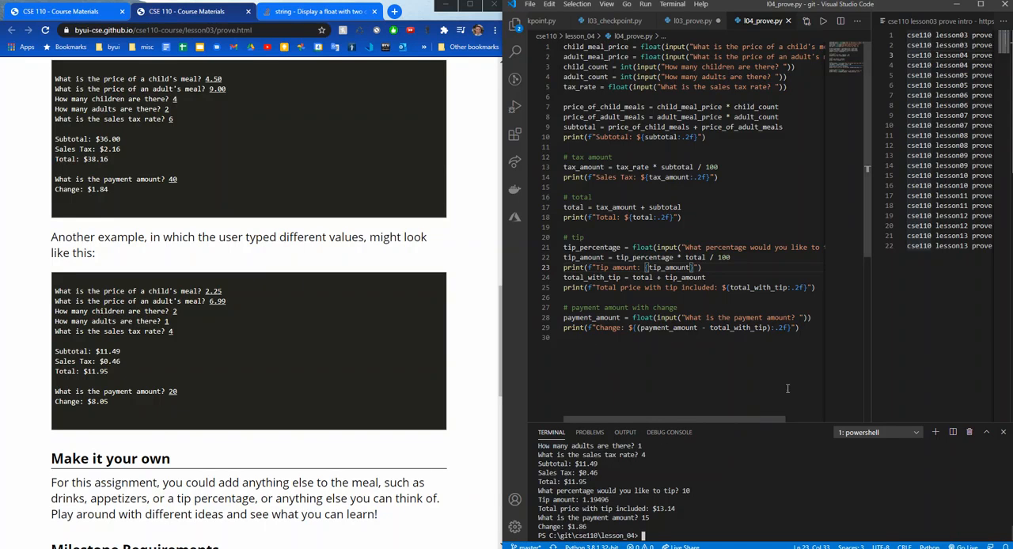